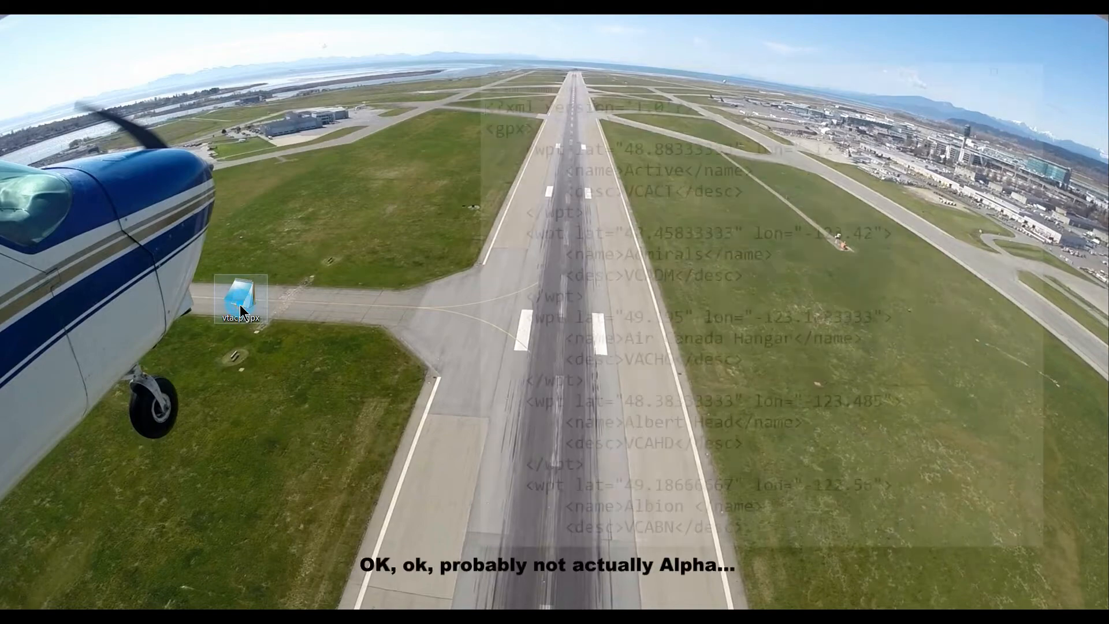
# Step: Open vtacp.gpx in Notepad and review its waypoints down to the closing </gpx> tag
pyautogui.doubleClick(240, 297)
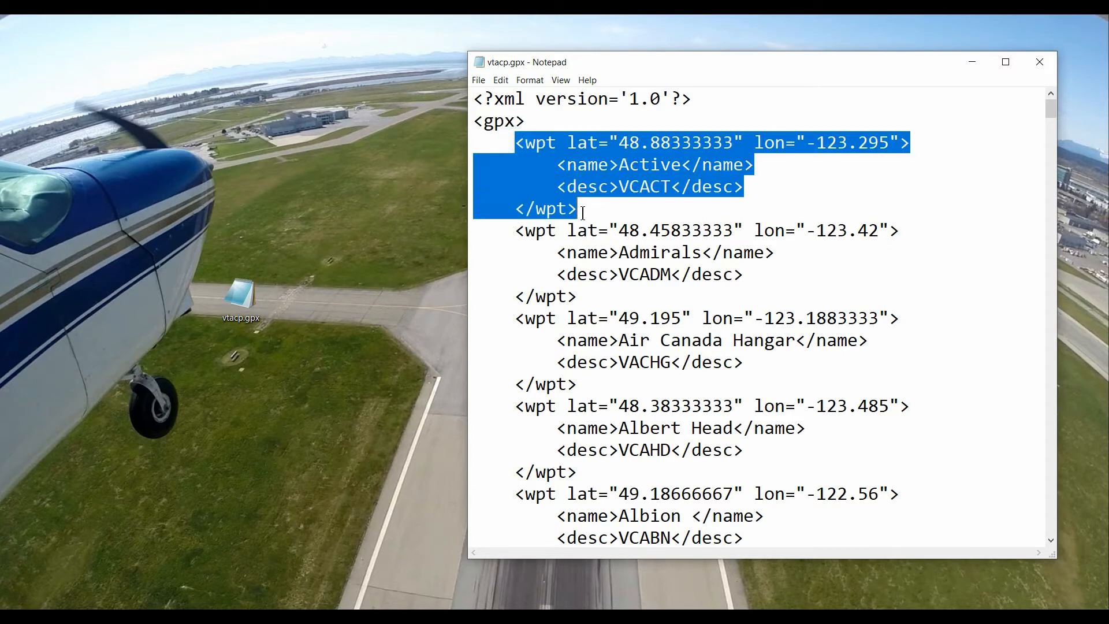
pyautogui.moveTo(676, 141)
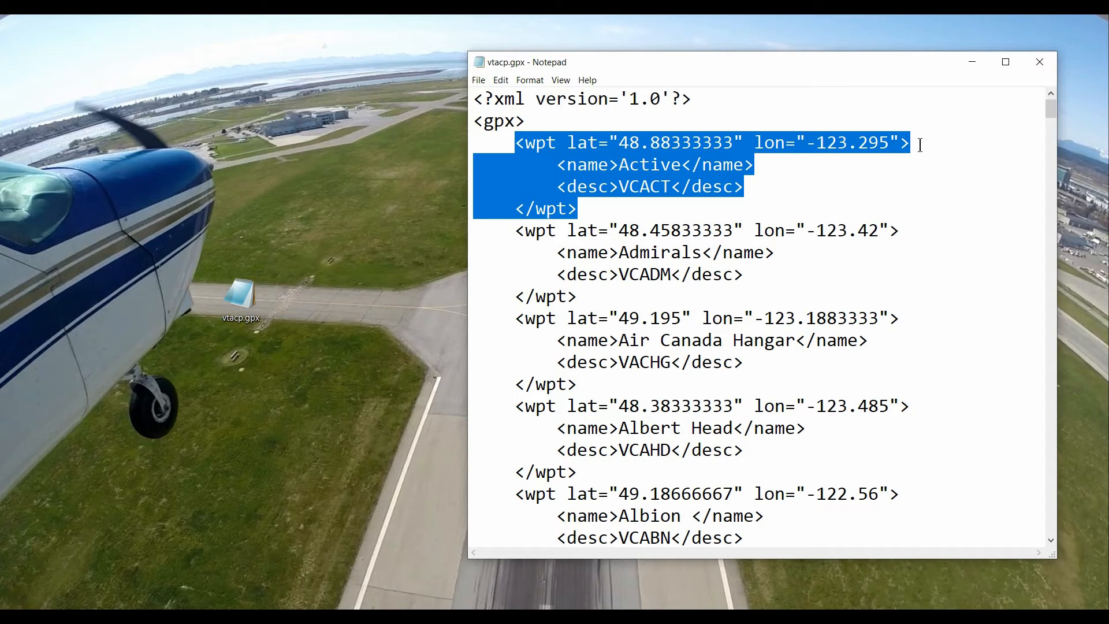
pyautogui.moveTo(707, 170)
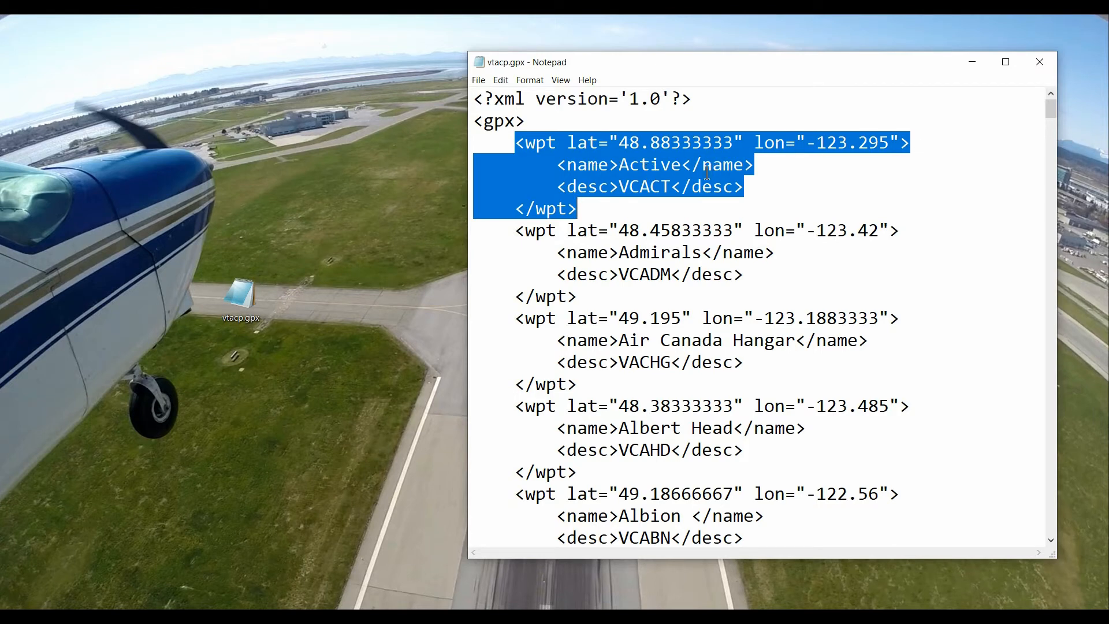
pyautogui.moveTo(640, 199)
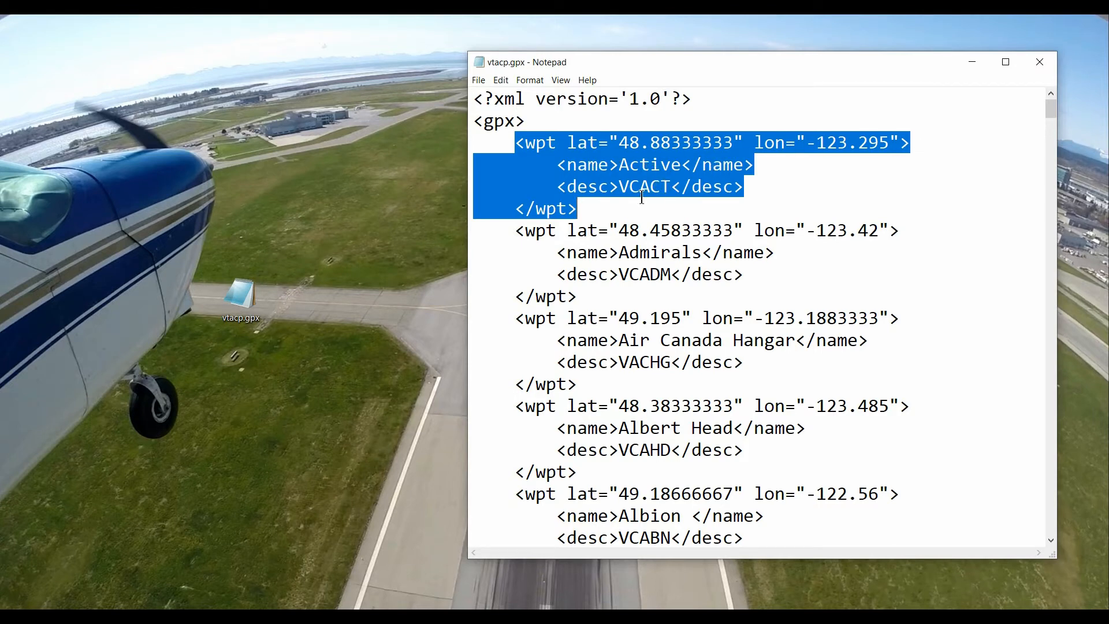
pyautogui.click(672, 201)
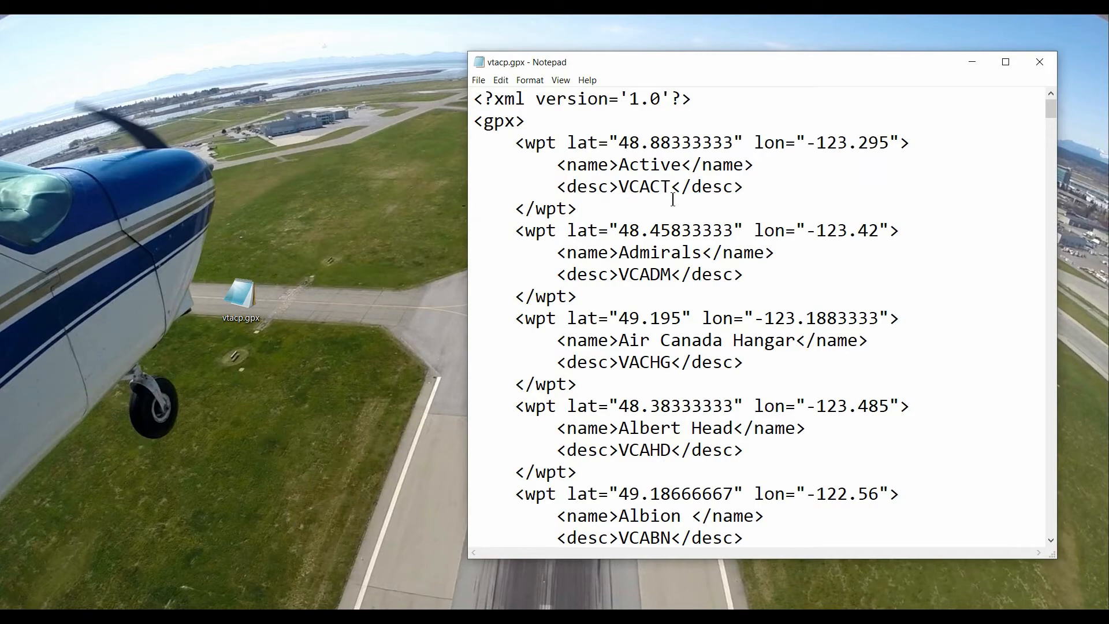
pyautogui.scroll(-3)
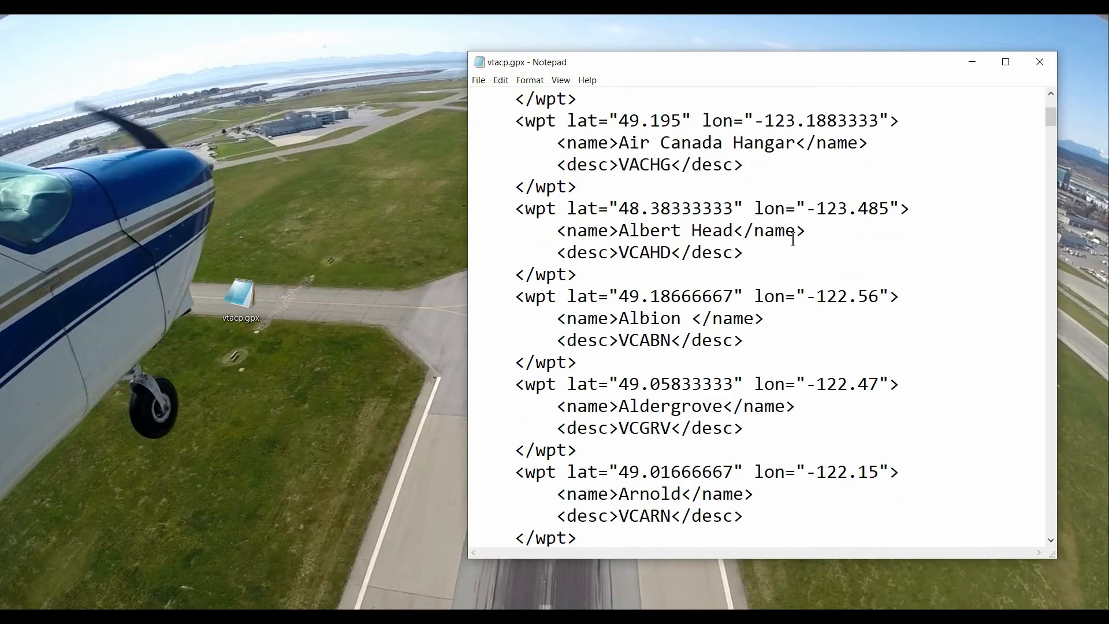
pyautogui.scroll(-3)
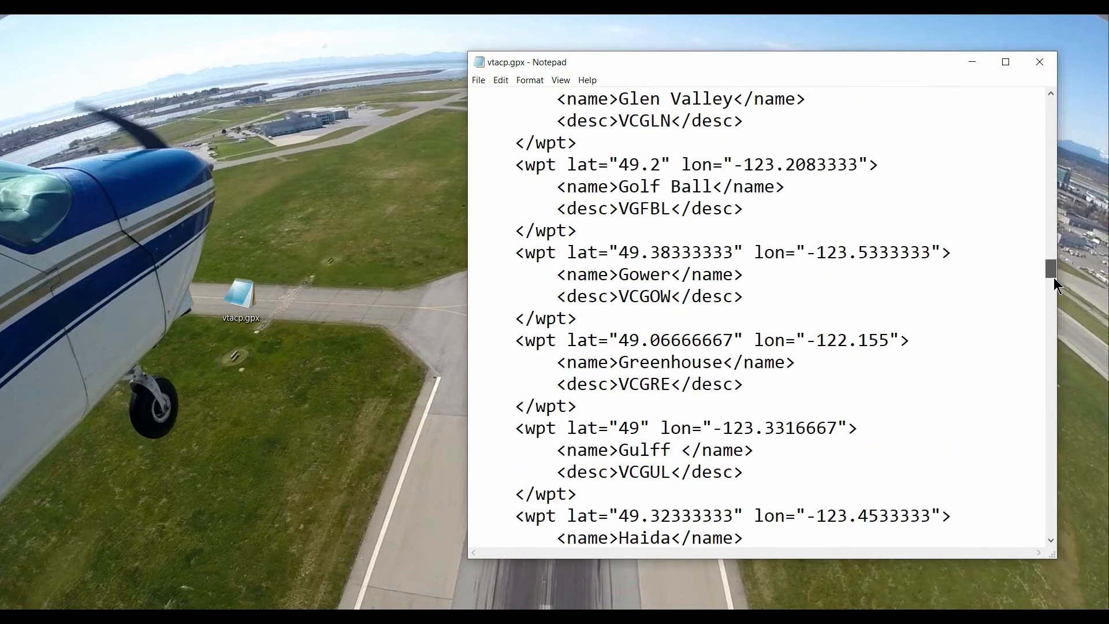
pyautogui.scroll(-3)
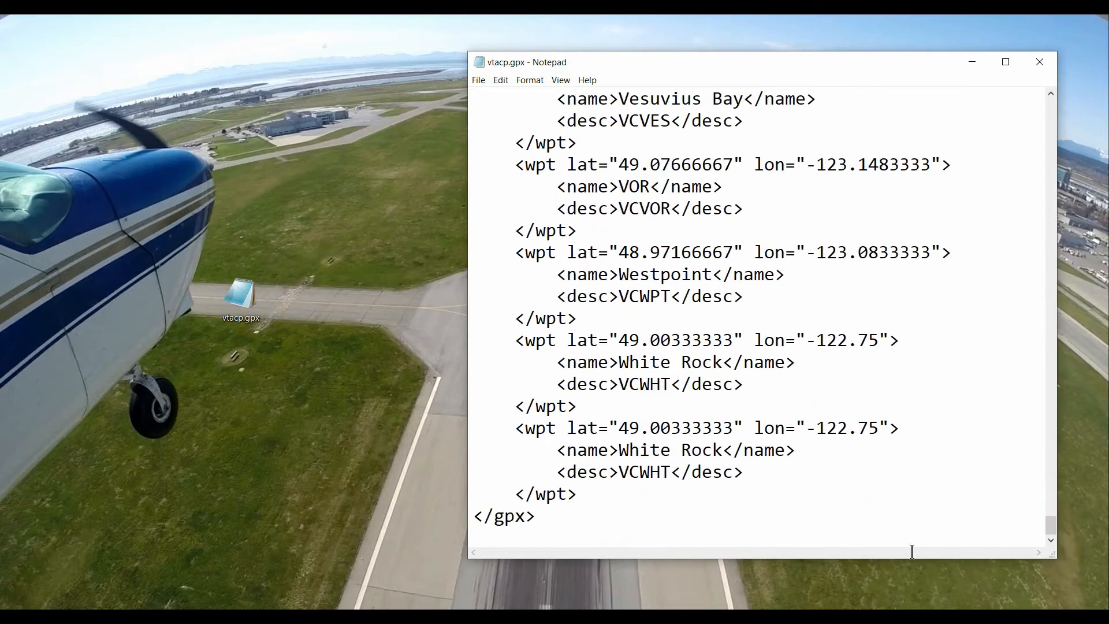
pyautogui.click(610, 497)
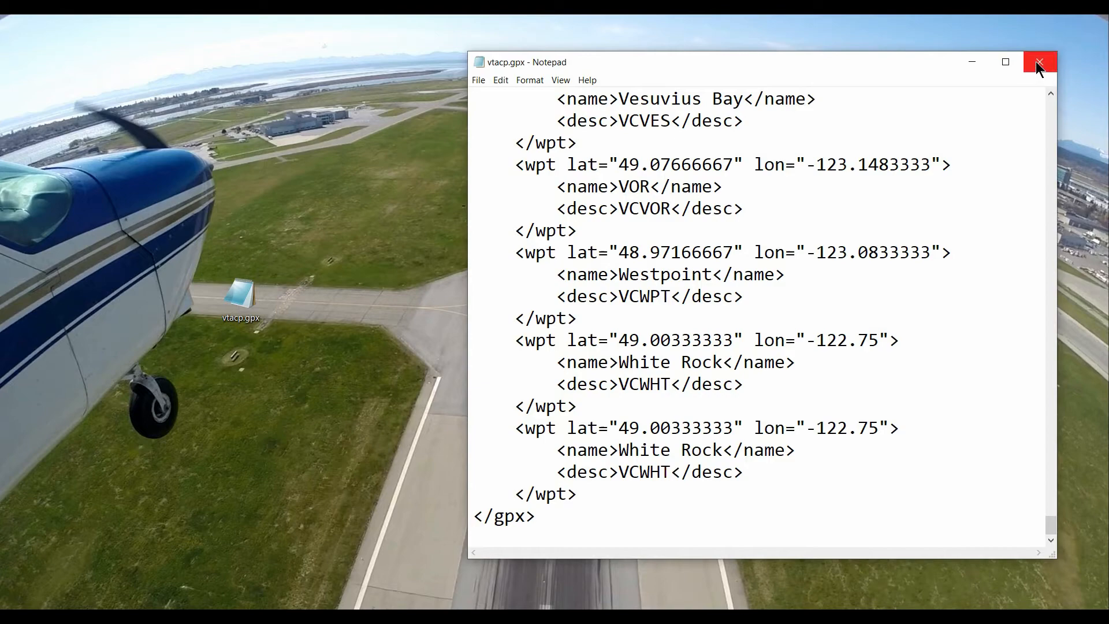
pyautogui.moveTo(1040, 63)
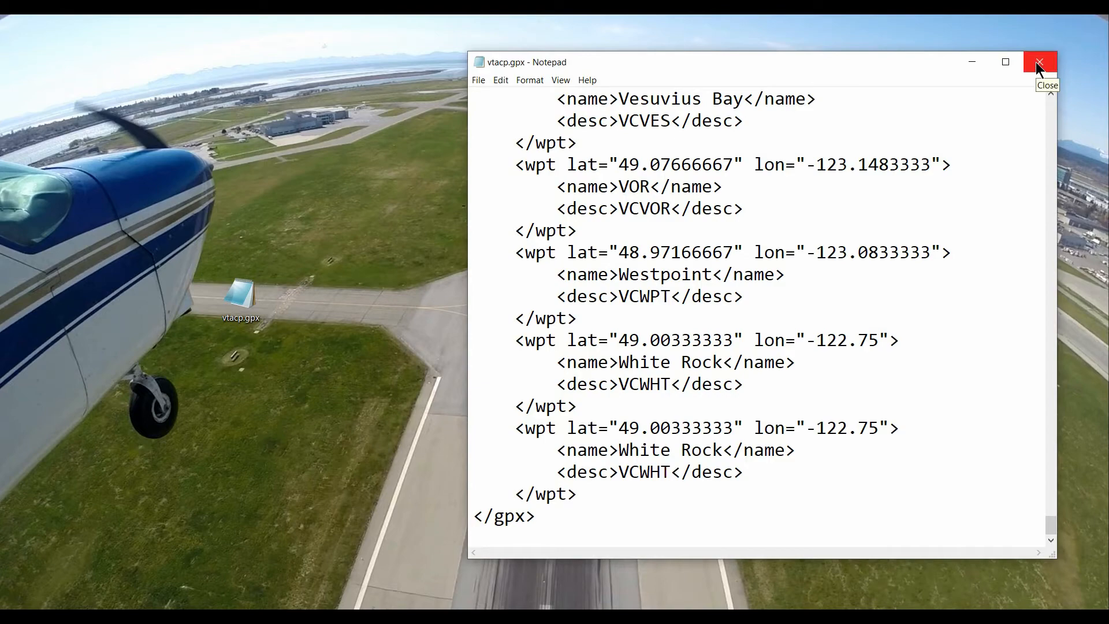
# Step: Close Notepad and verify in Properties that empty drive G: uses FAT32
pyautogui.click(1040, 63)
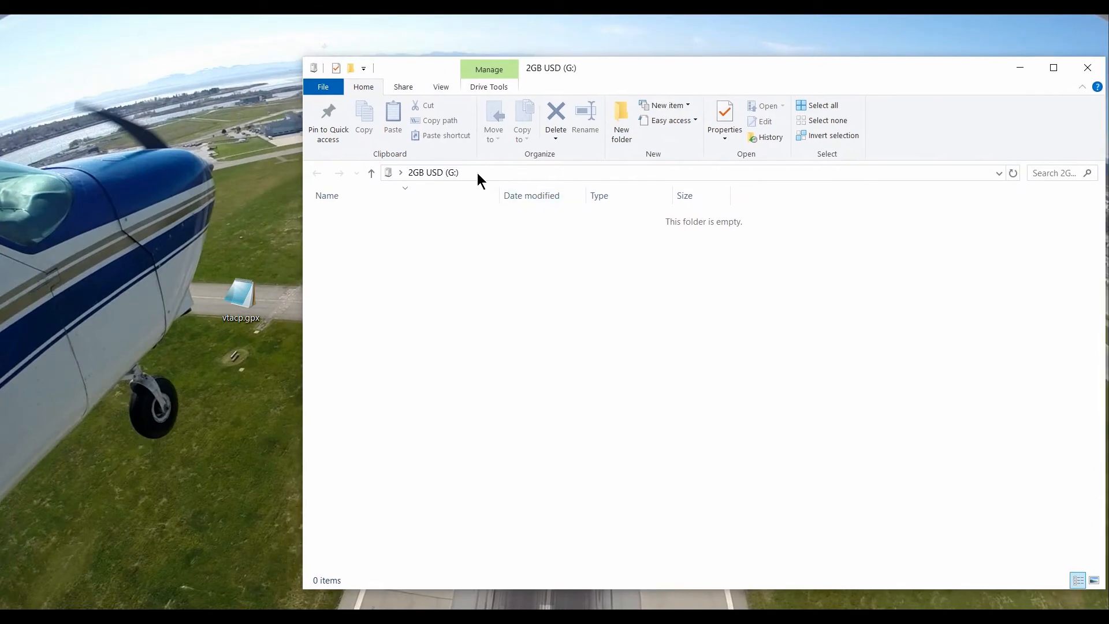
pyautogui.moveTo(434, 174)
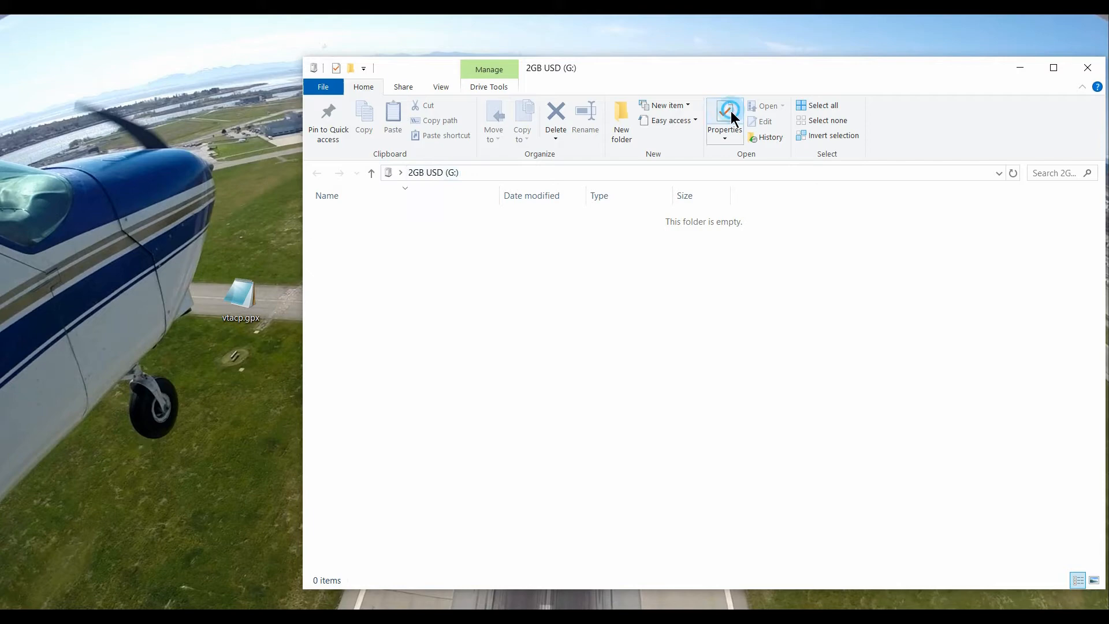
pyautogui.click(722, 116)
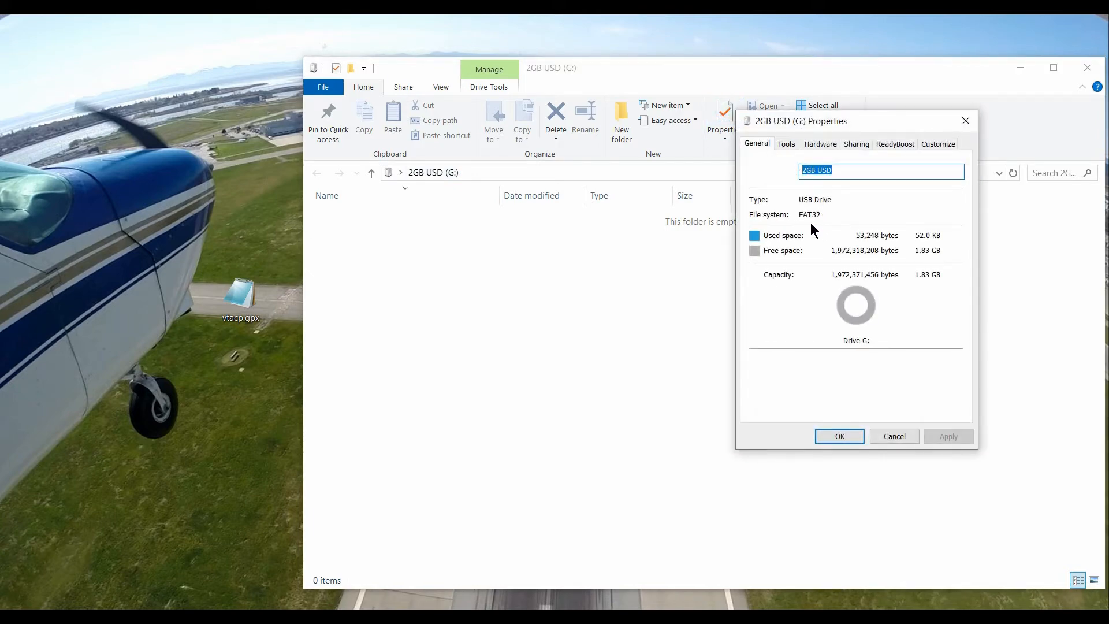
pyautogui.moveTo(869, 268)
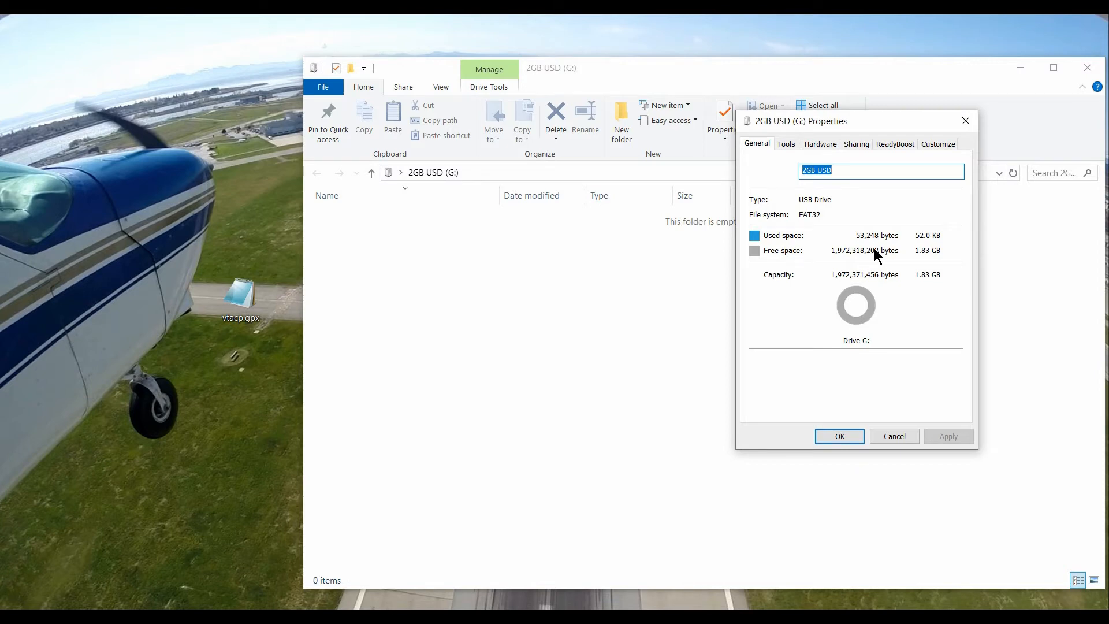
pyautogui.moveTo(876, 244)
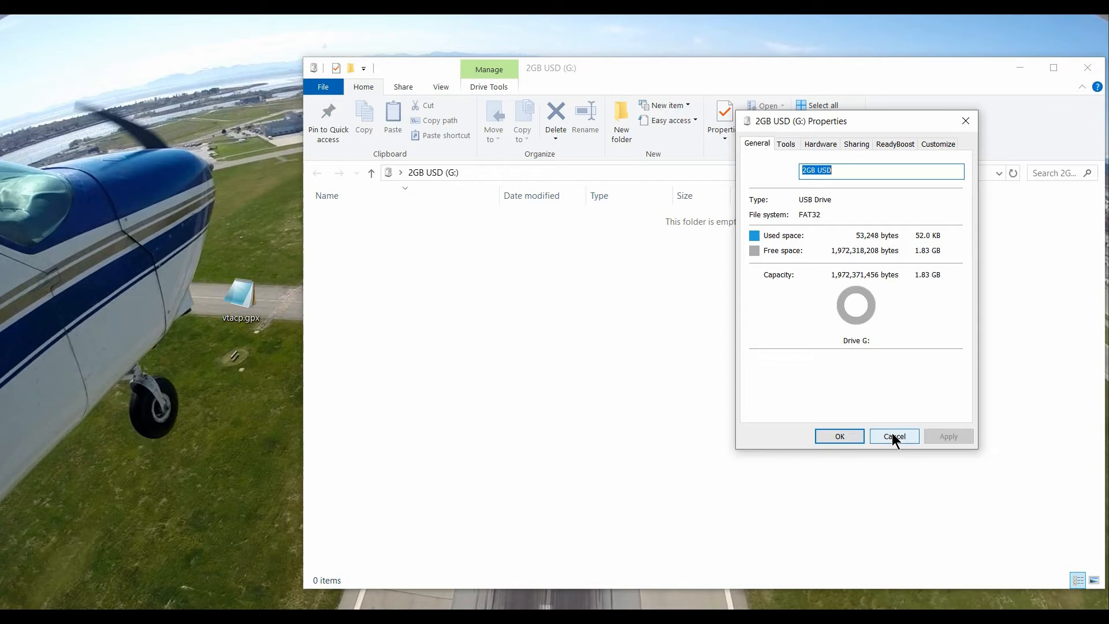
pyautogui.click(893, 435)
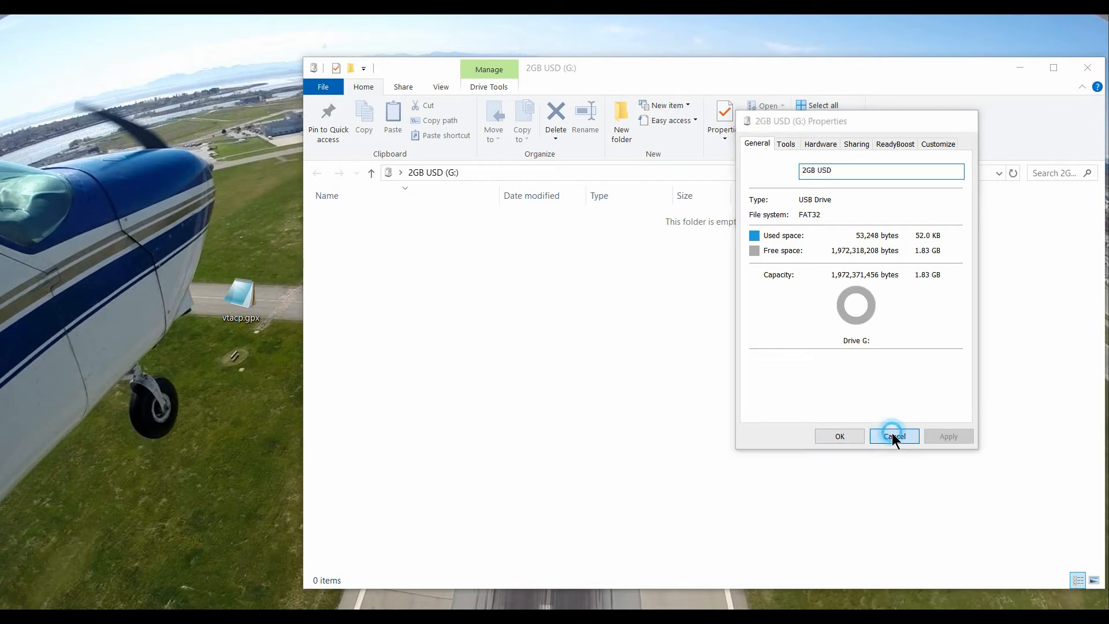
pyautogui.click(894, 436)
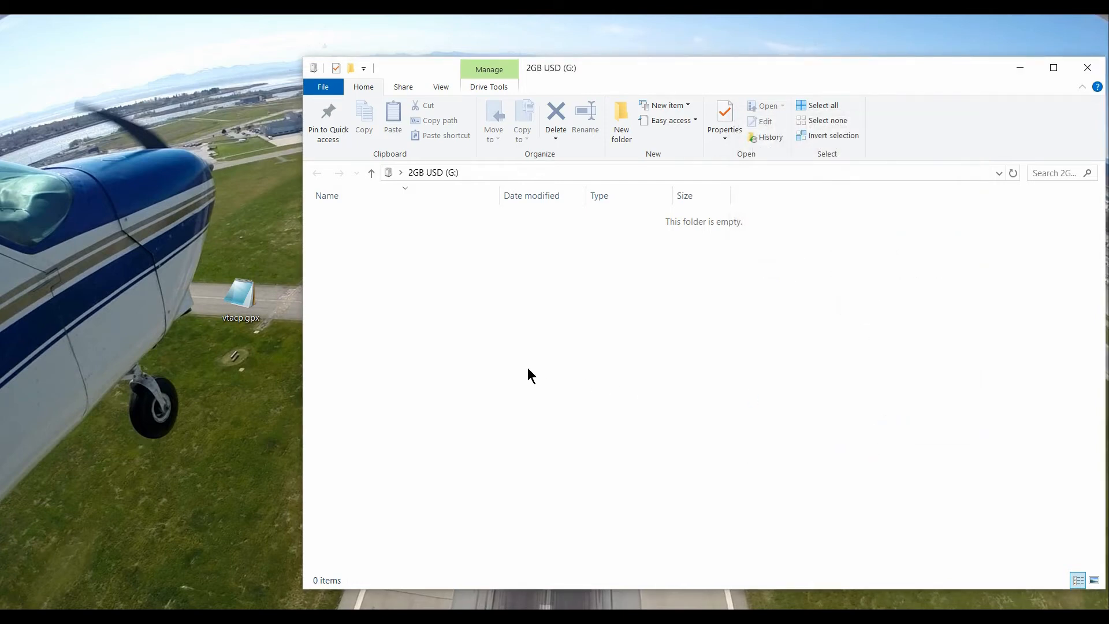
pyautogui.moveTo(356, 227)
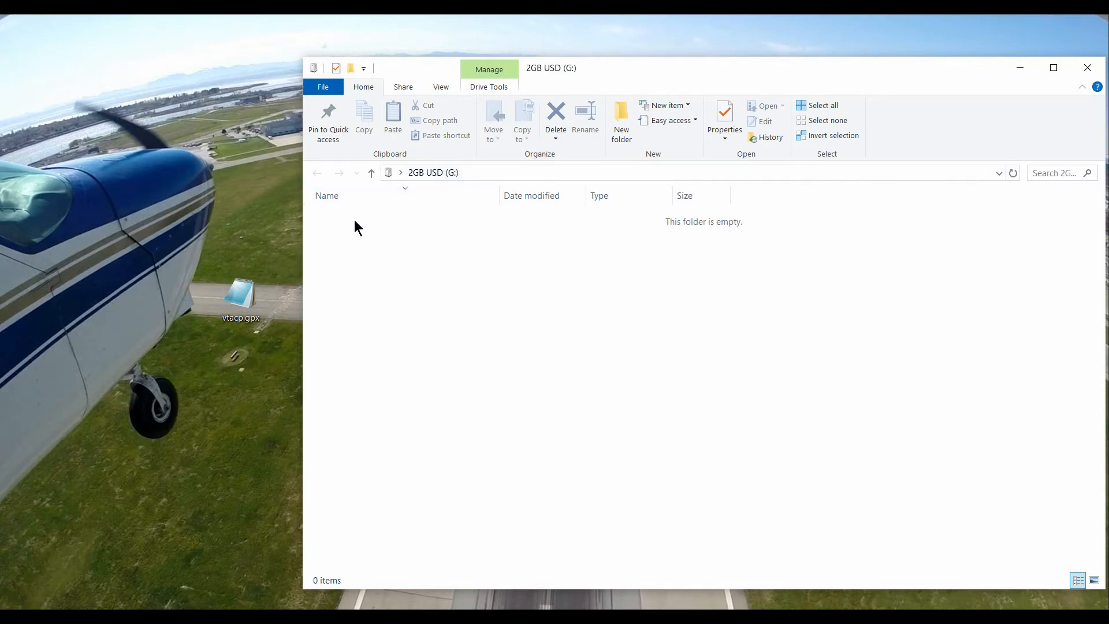
pyautogui.moveTo(621, 119)
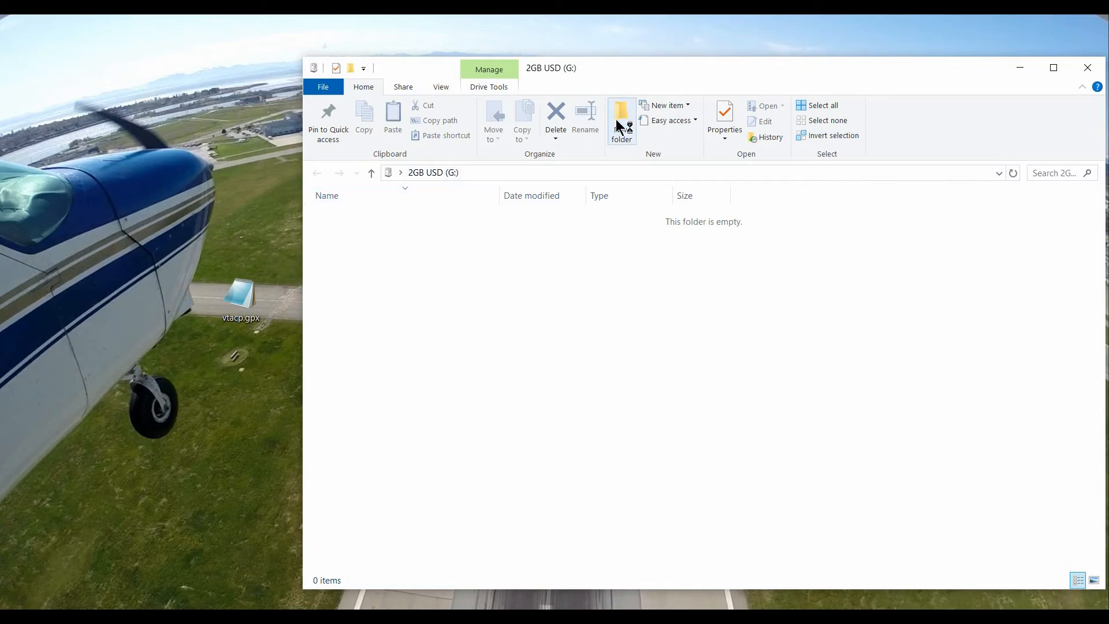
# Step: Create a new folder named Garmin on drive G:
pyautogui.click(621, 120)
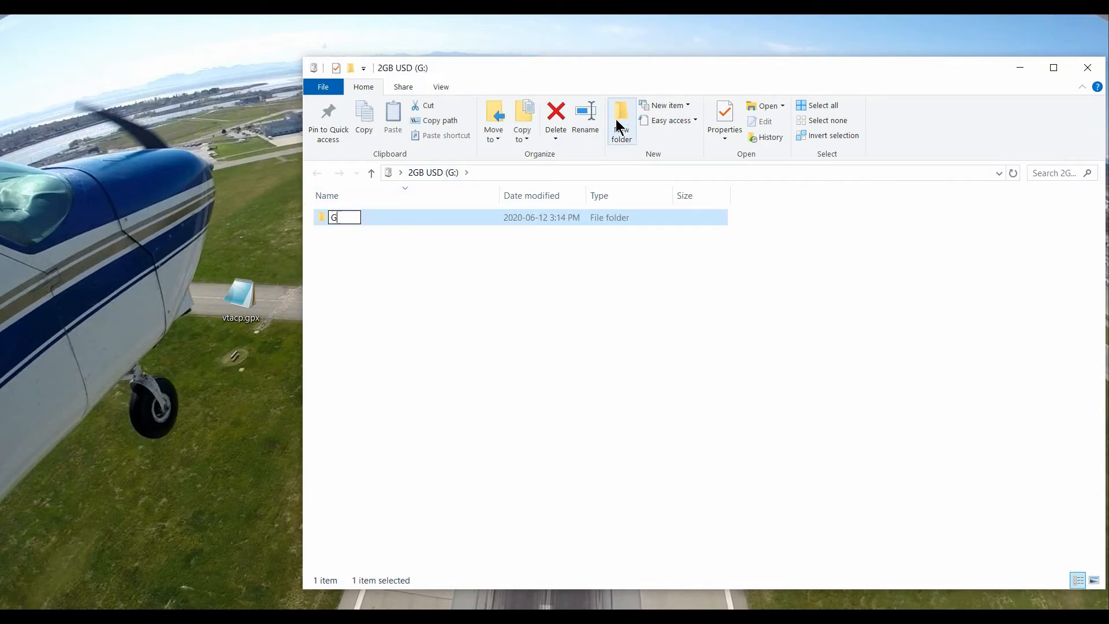
pyautogui.write('armin')
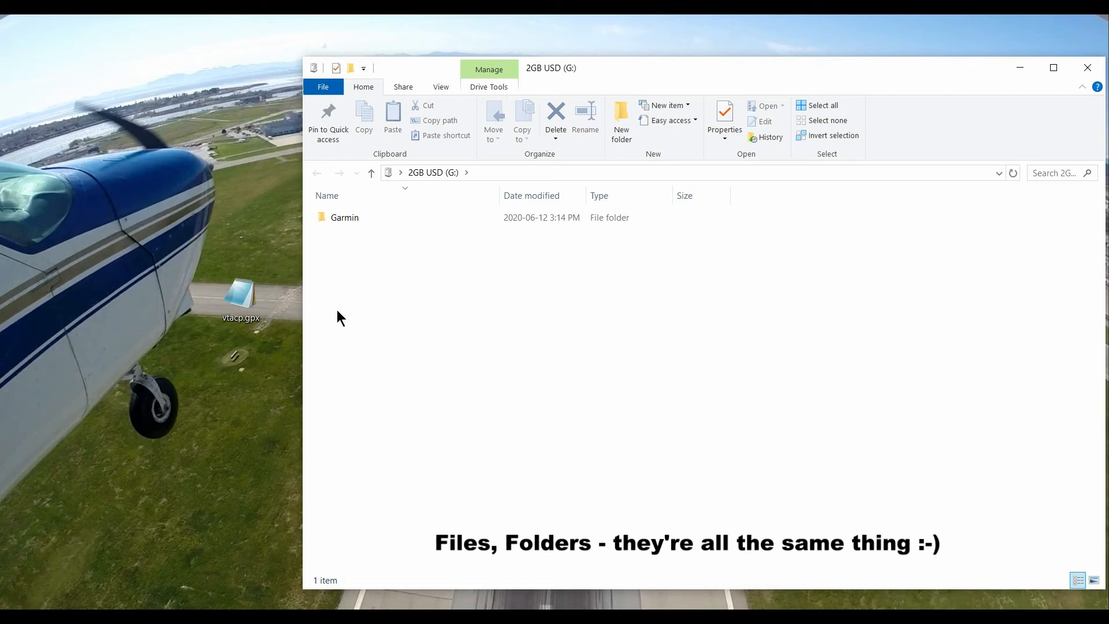
pyautogui.moveTo(492, 343)
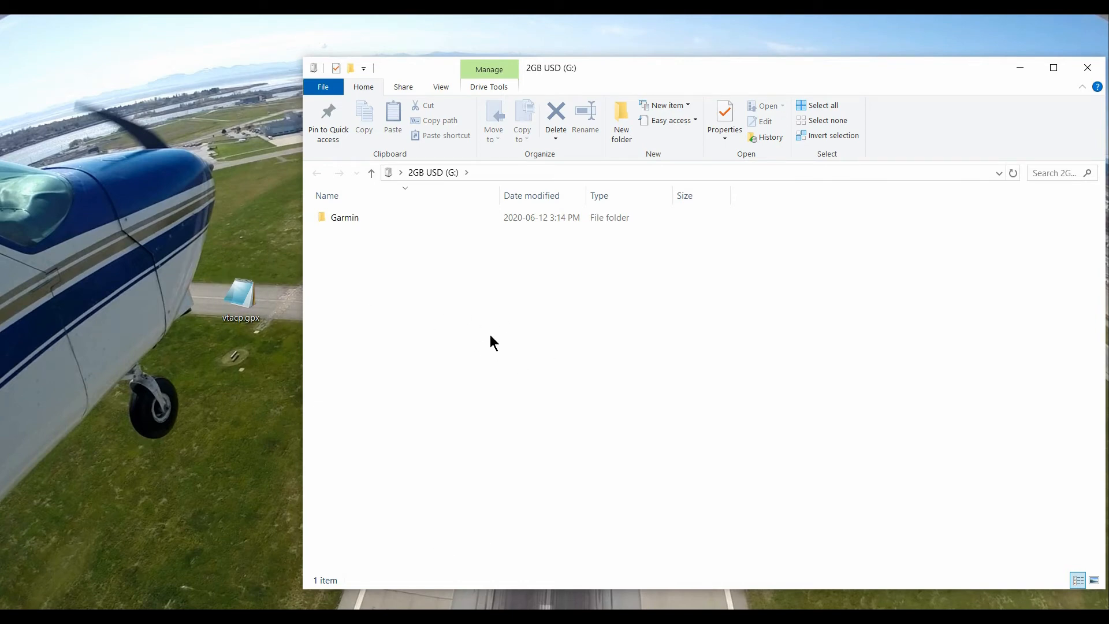
pyautogui.click(345, 217)
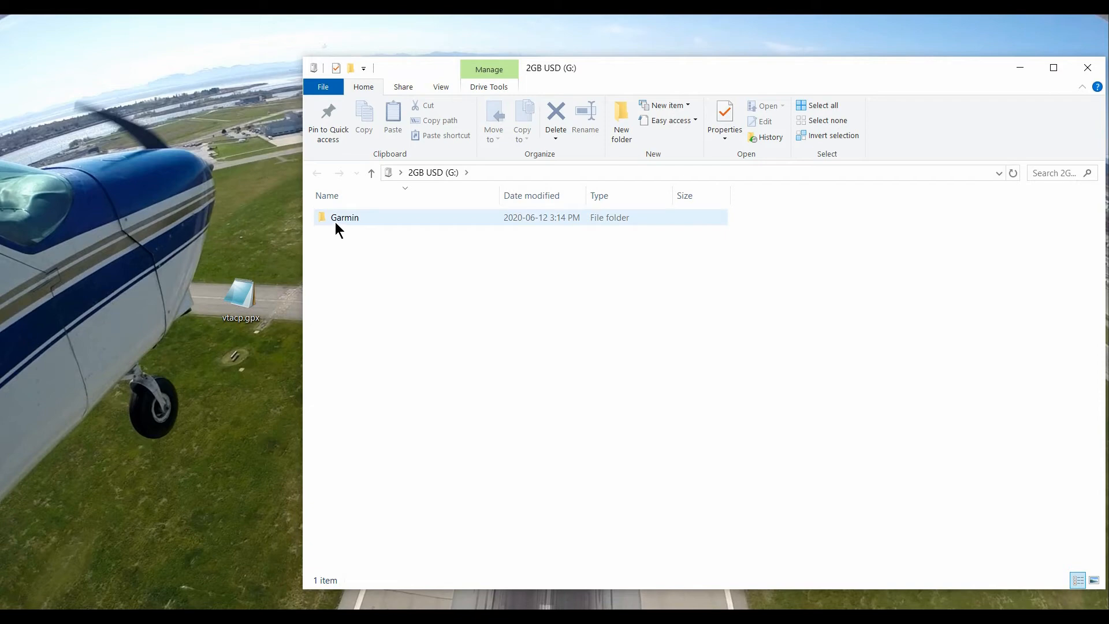
pyautogui.click(366, 302)
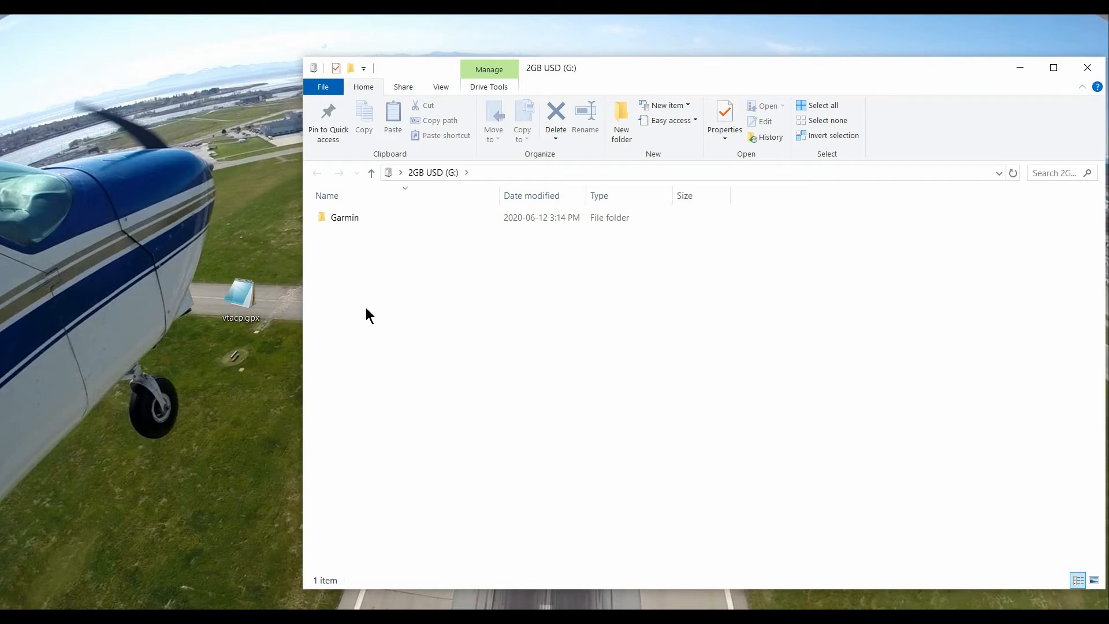
# Step: Copy vtacp.gpx from the desktop into the Garmin folder, then open and close the copy
pyautogui.moveTo(240, 297); pyautogui.dragTo(339, 217)
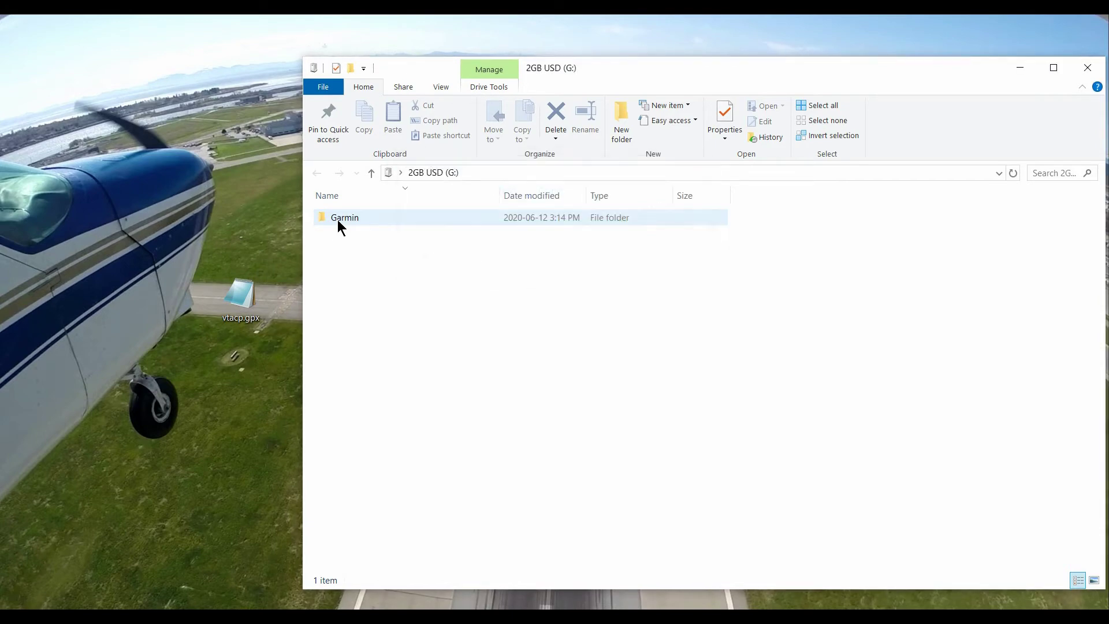
pyautogui.doubleClick(344, 217)
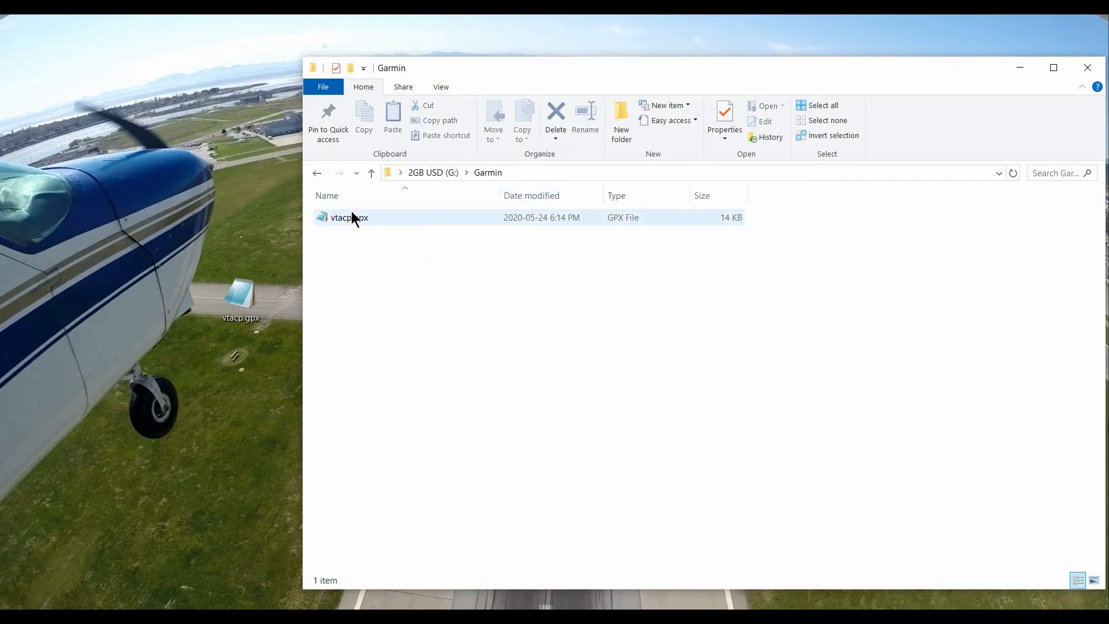
pyautogui.doubleClick(349, 217)
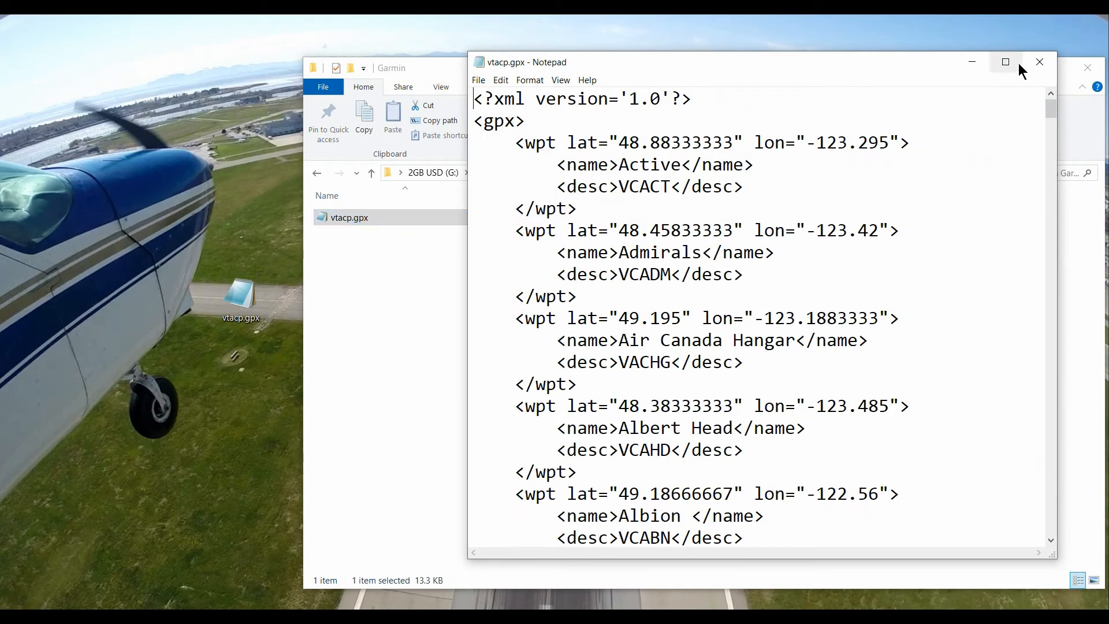
pyautogui.click(1039, 62)
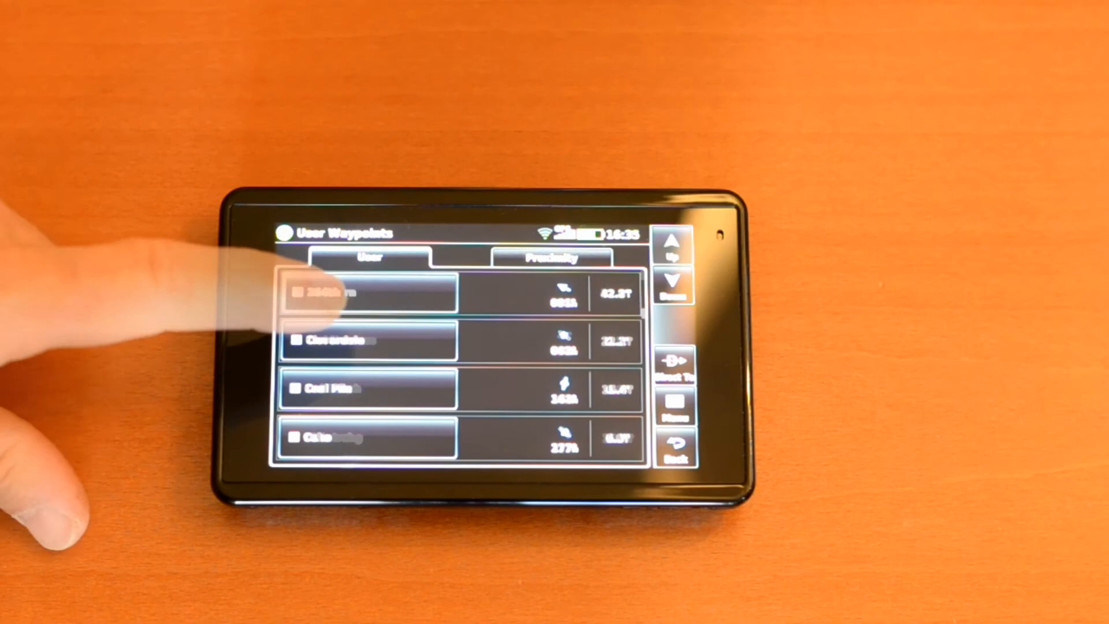
# Step: Open Waypoint Info for the Cloverdale waypoint (VCCLV) from User Waypoints
pyautogui.click(368, 293)
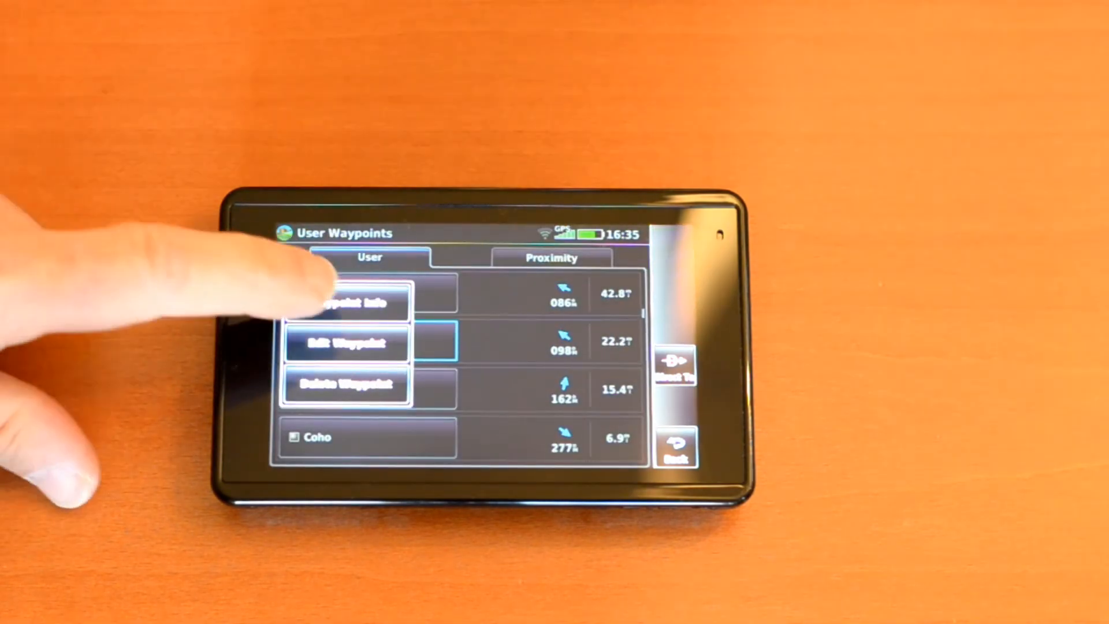
pyautogui.click(346, 300)
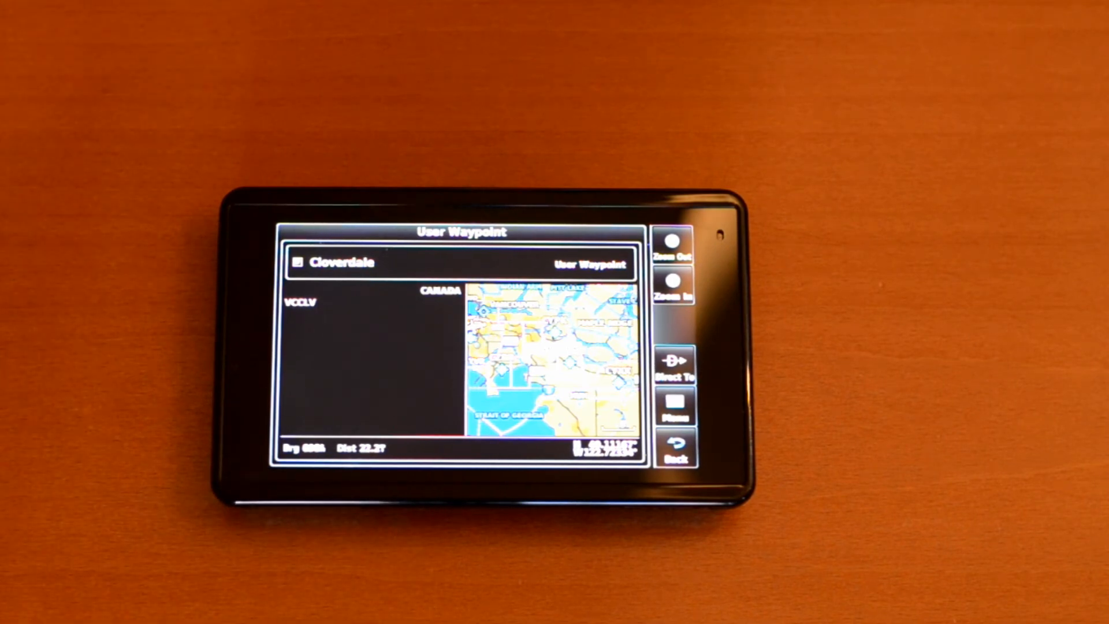
# Step: Leave Cloverdale's Direct To page for the Main Menu, then open the User Waypoints list
pyautogui.click(672, 361)
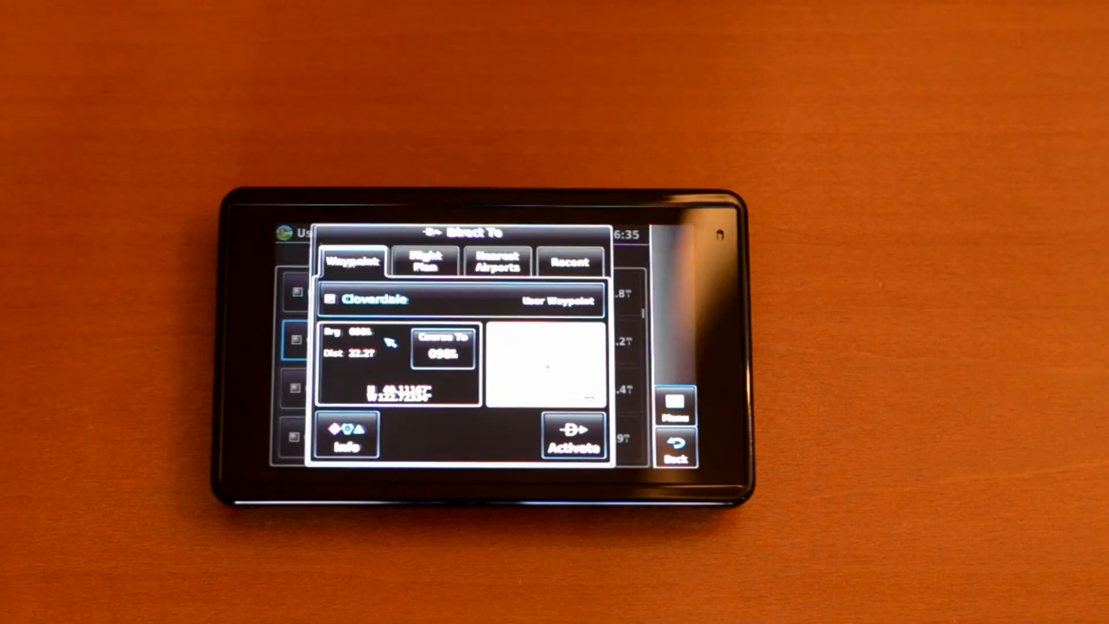
pyautogui.click(573, 432)
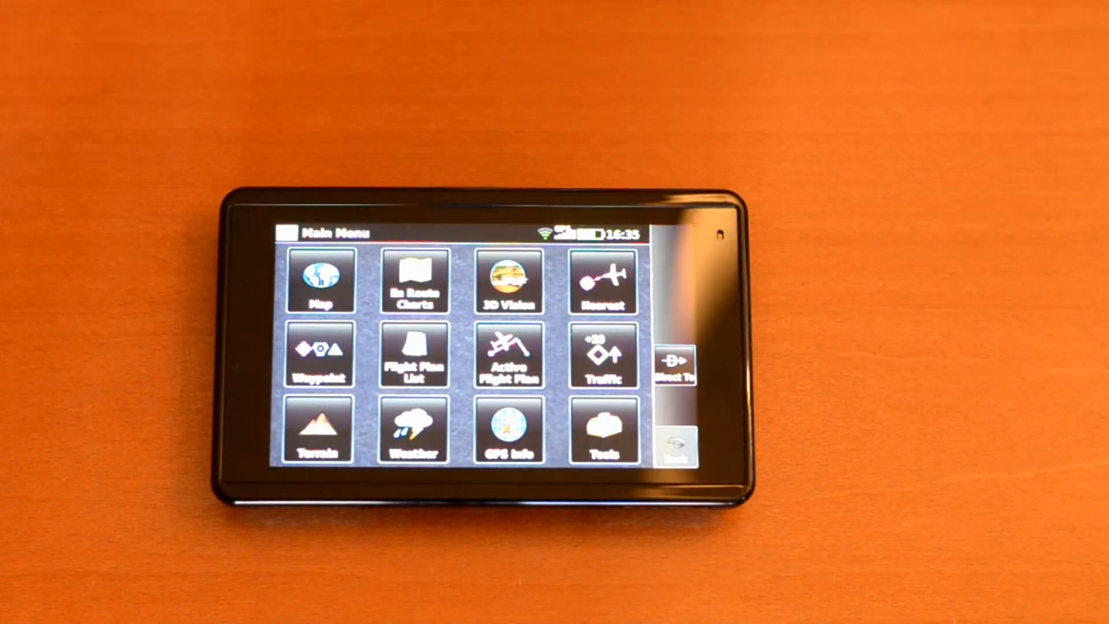
pyautogui.click(319, 280)
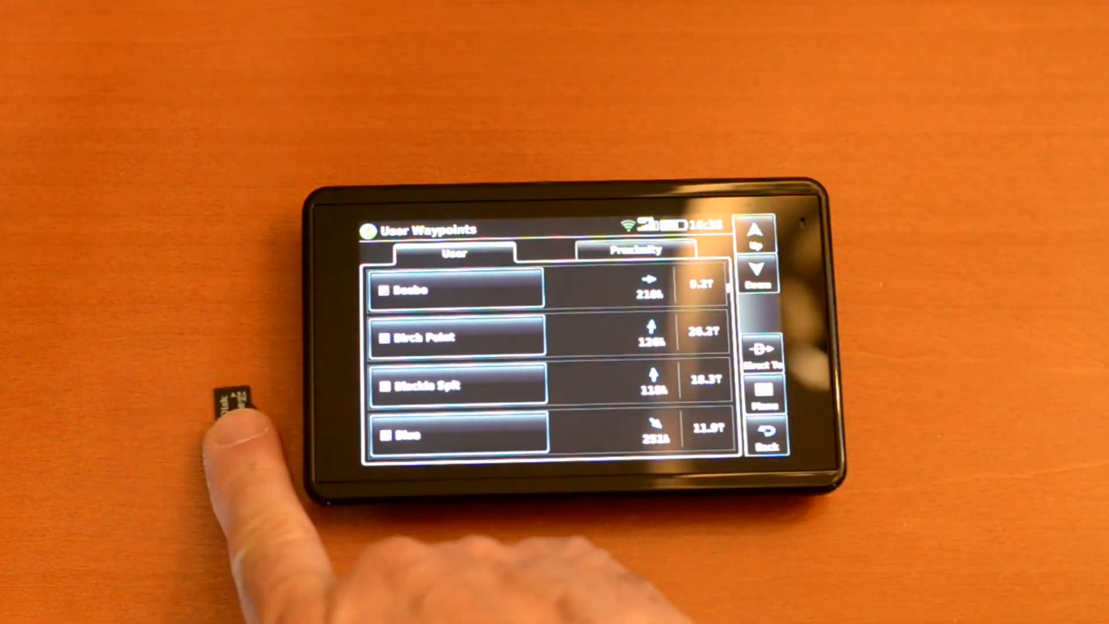
# Step: Delete All user waypoints from the Menu and confirm, leaving No User Waypoints
pyautogui.click(764, 439)
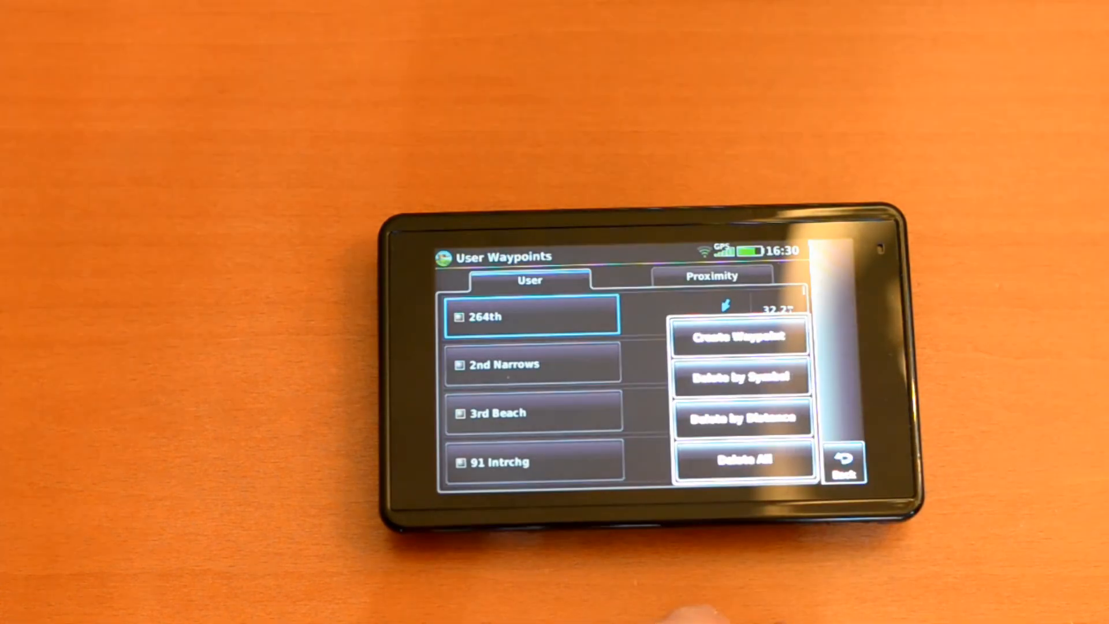
pyautogui.click(744, 459)
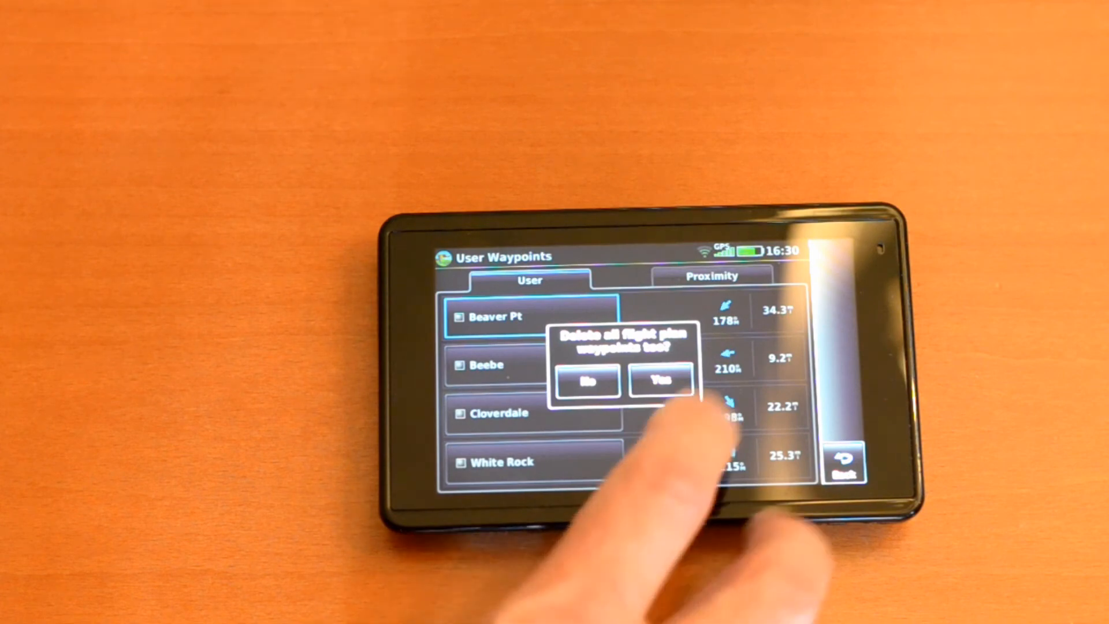
pyautogui.click(658, 381)
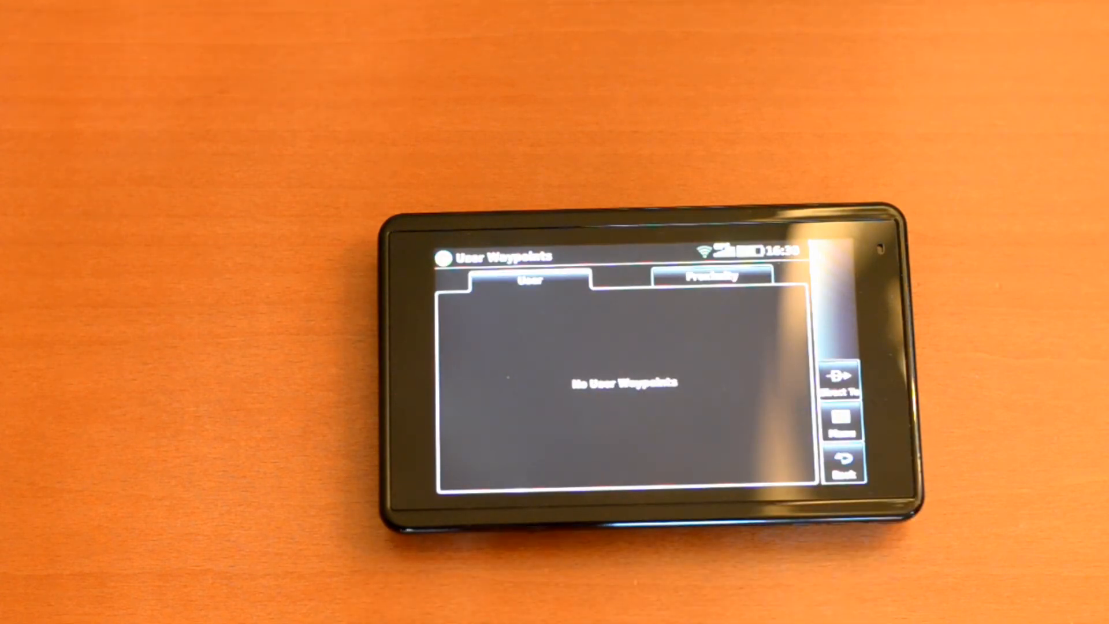